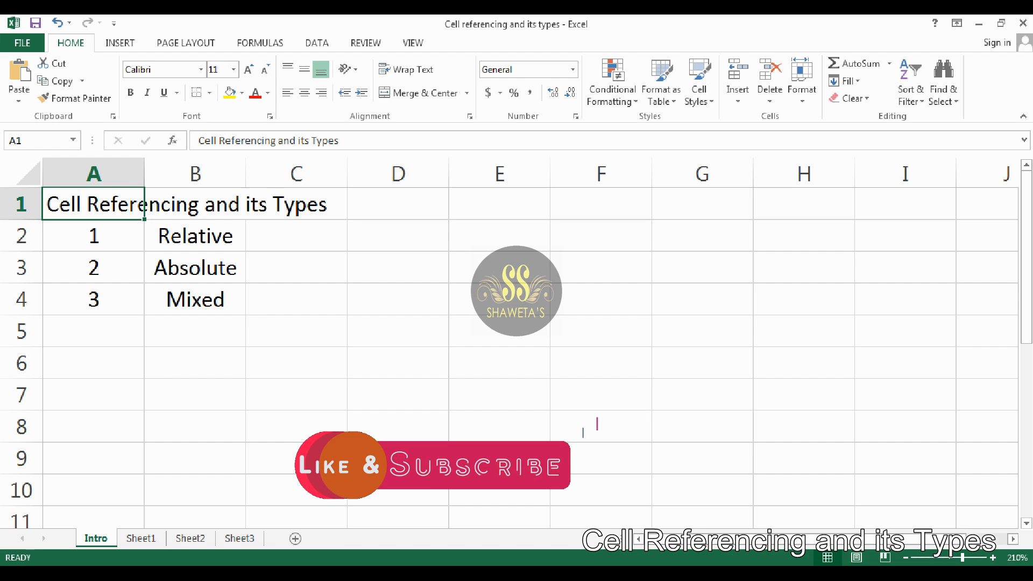
# Point out the Relative, Absolute and Mixed reference types listed on the sheet
pyautogui.press('Down')
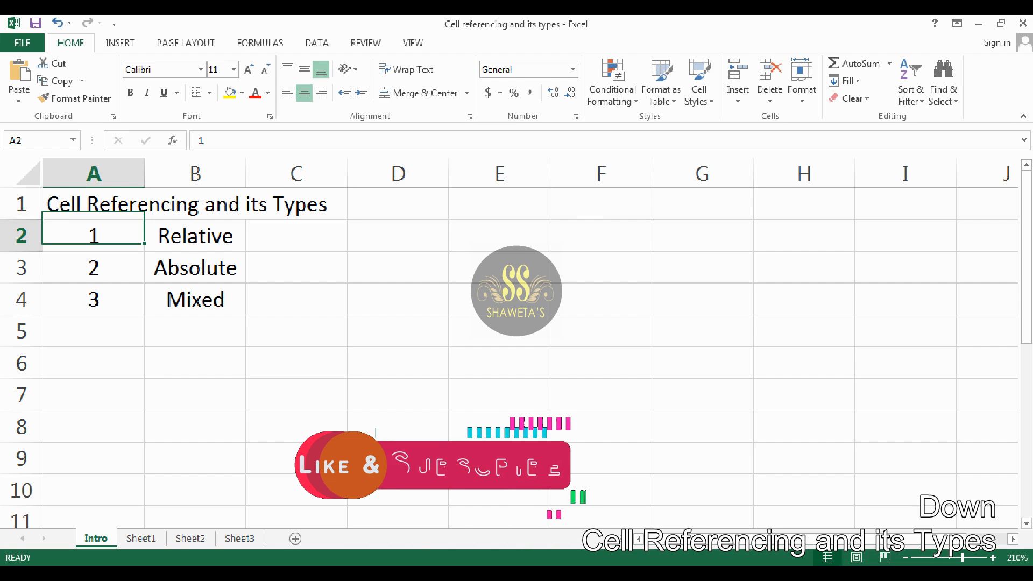
pyautogui.click(195, 235)
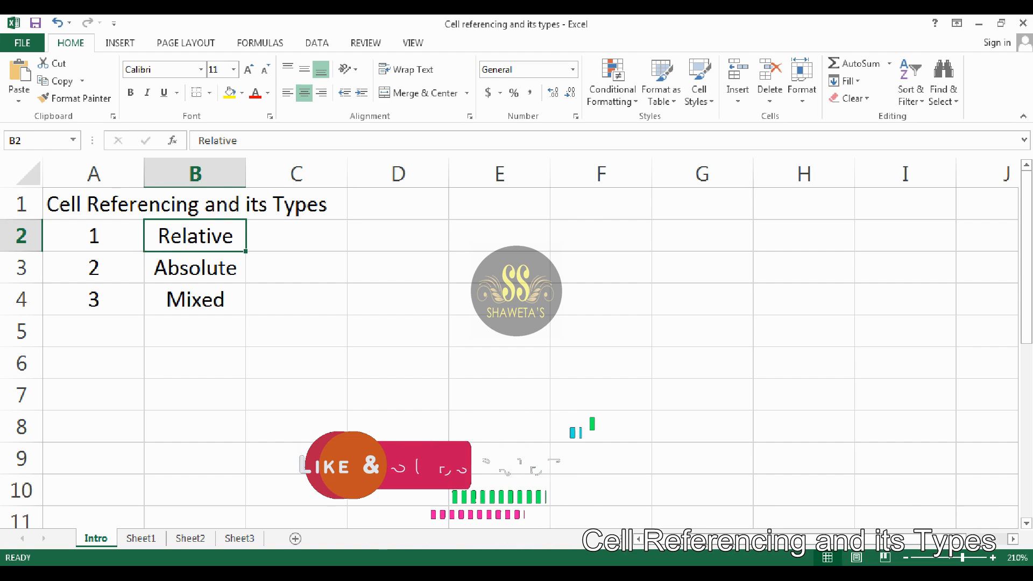
pyautogui.click(194, 267)
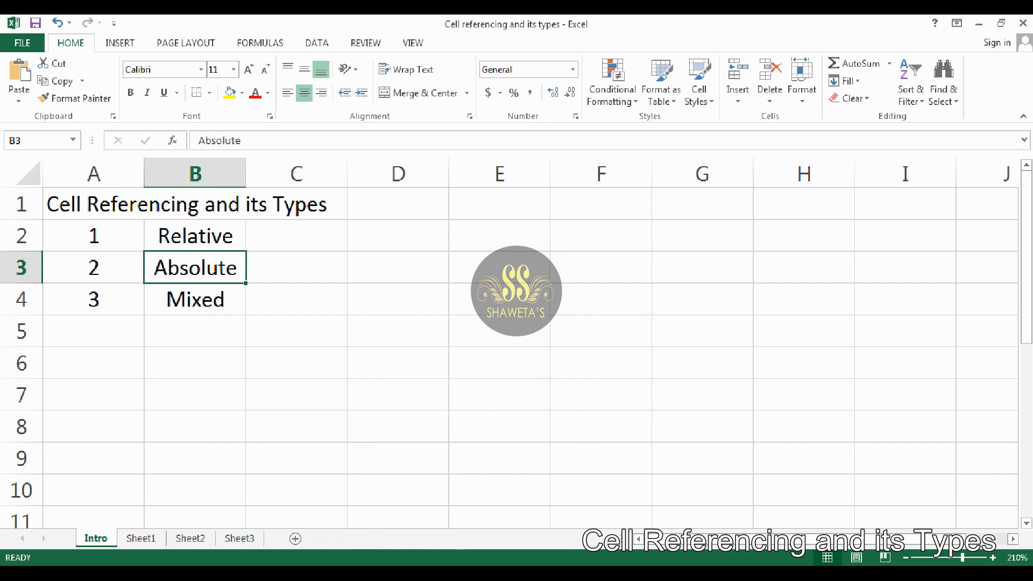
pyautogui.click(195, 299)
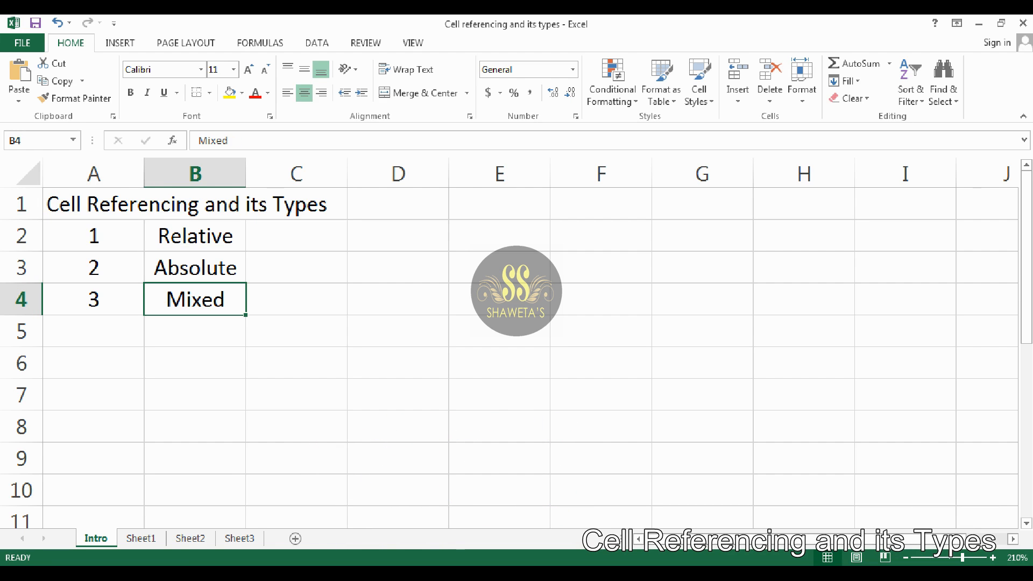
pyautogui.click(140, 538)
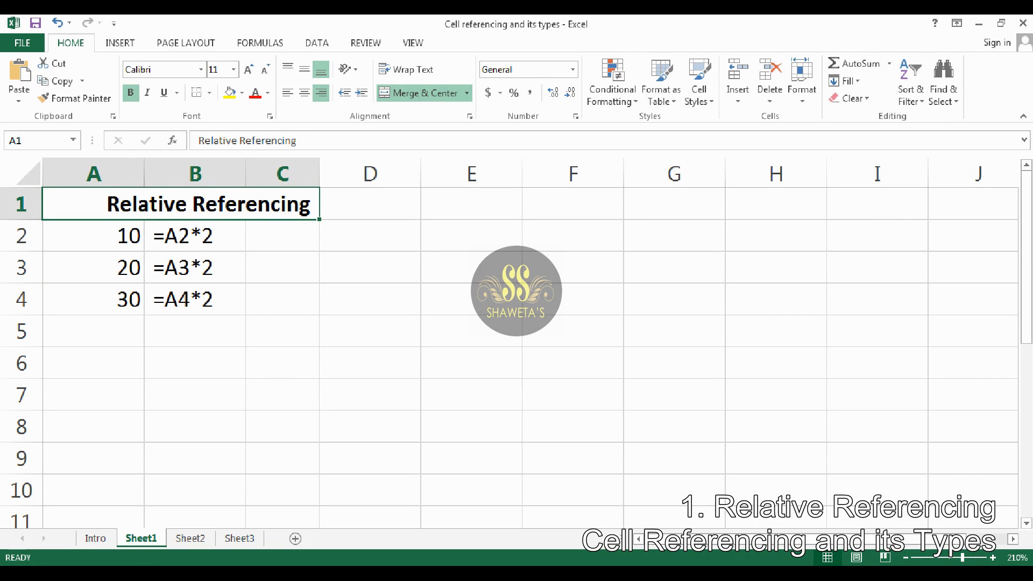
# Copy the =A2*2 formula from B2 into C2 and enter edit mode on it
pyautogui.click(93, 236)
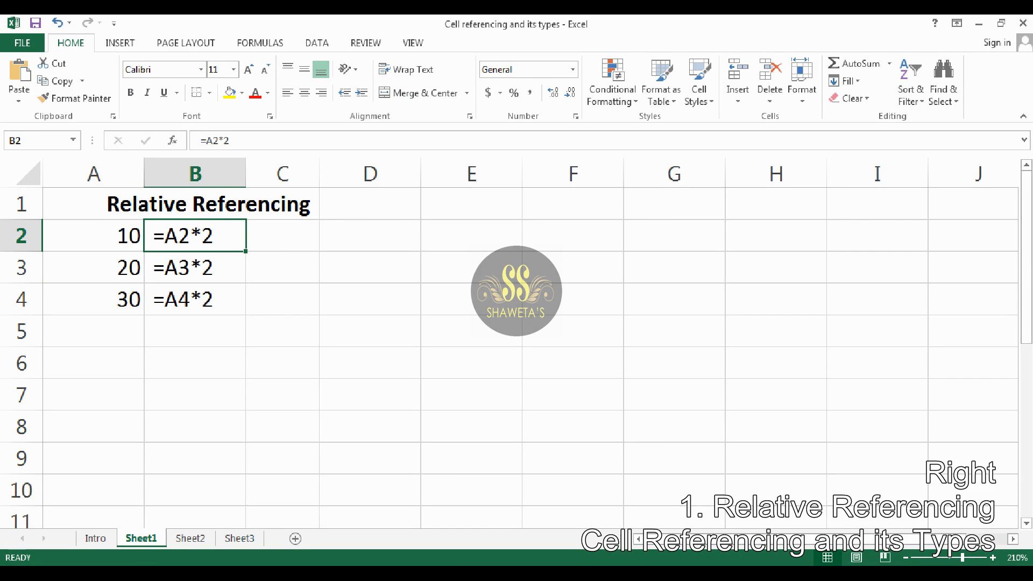
pyautogui.click(281, 235)
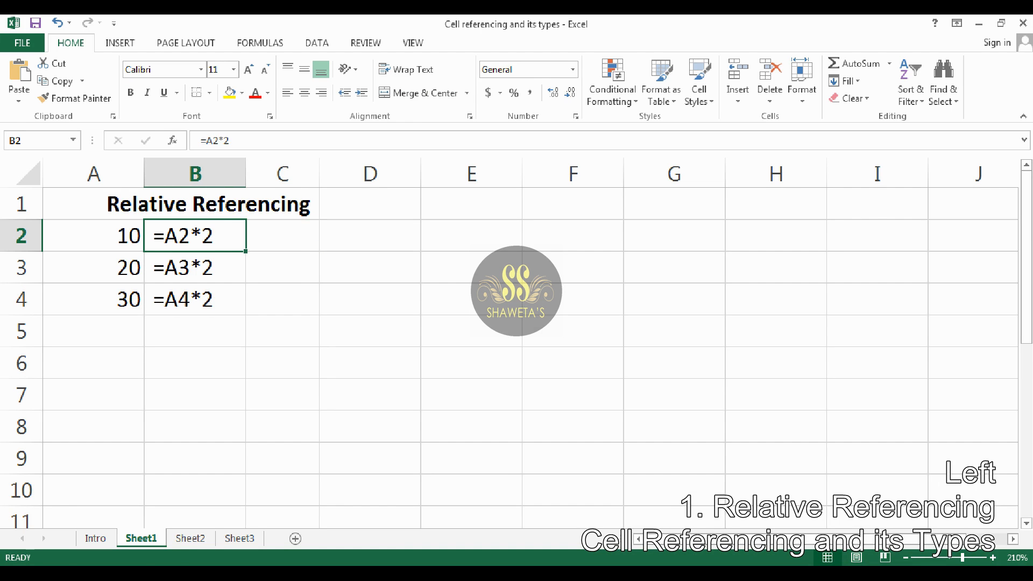
pyautogui.press('ctrl+c')
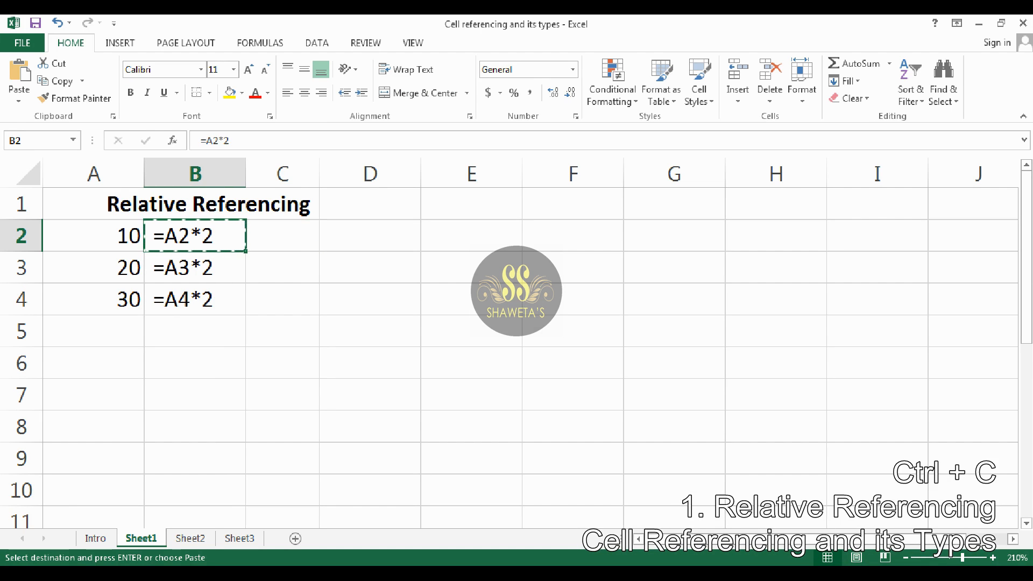
pyautogui.click(282, 236)
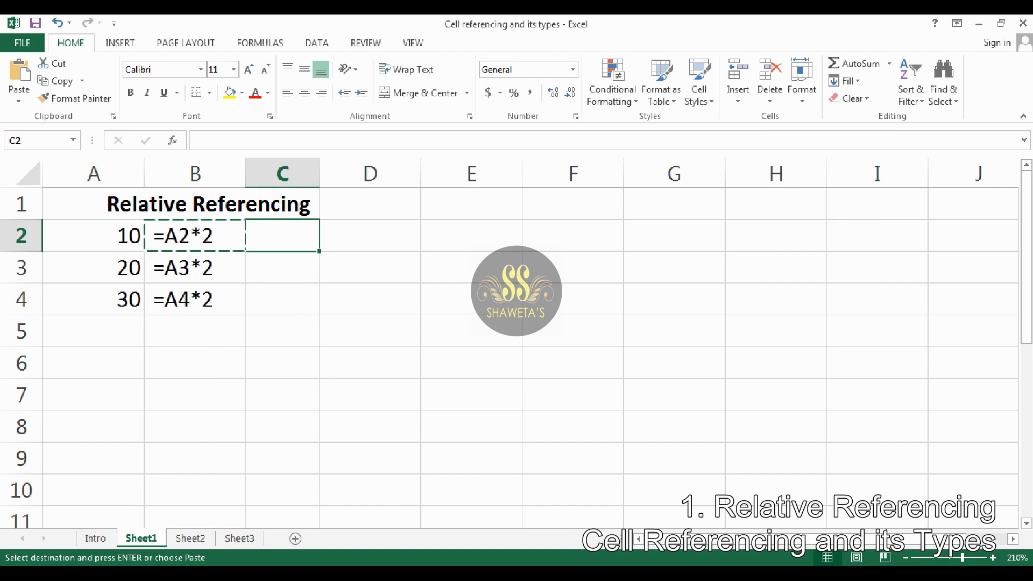
pyautogui.press('ctrl+v')
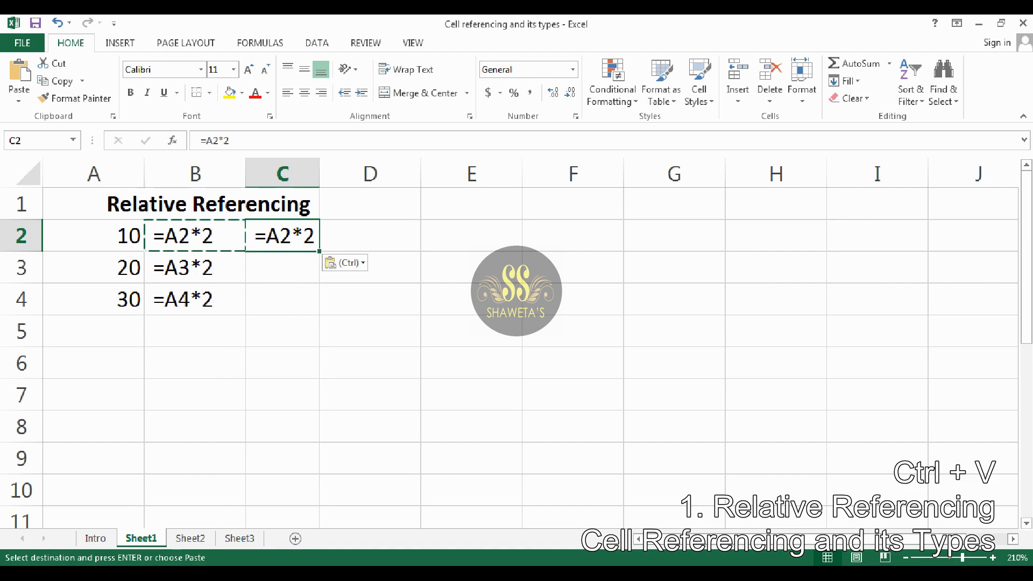
pyautogui.press('f2')
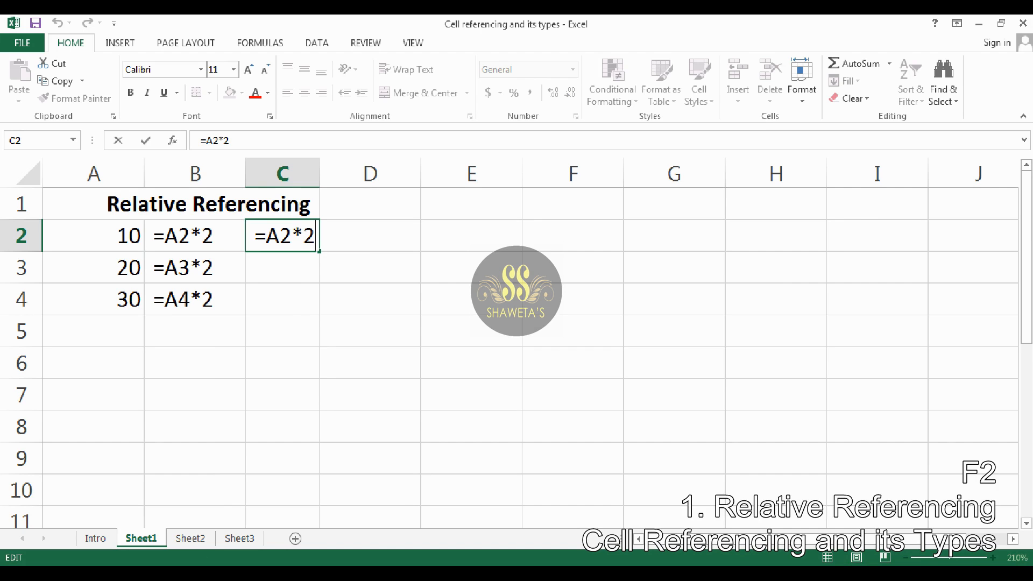
pyautogui.press('Left')
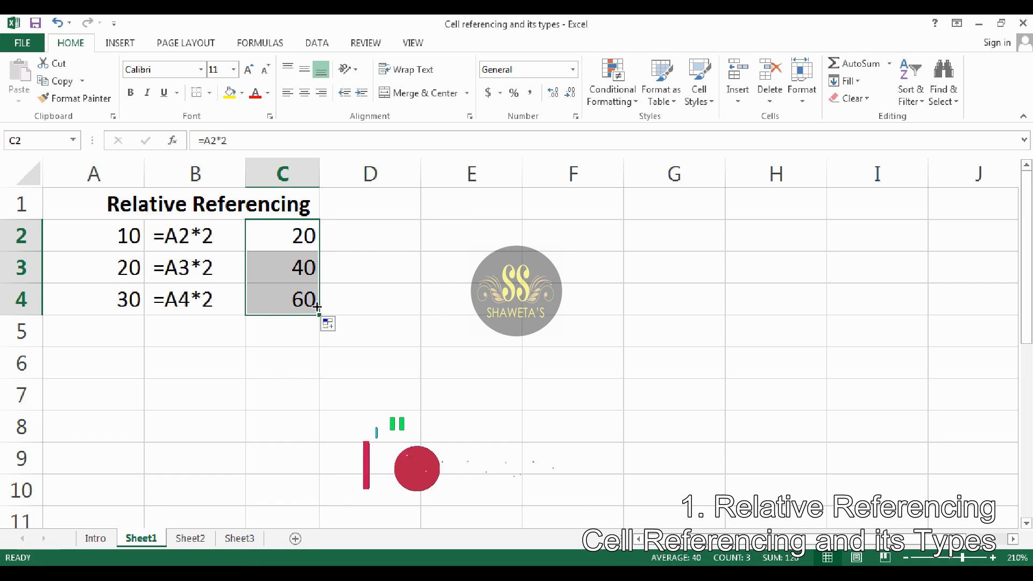
# Inspect C3 and C4 to see the adjusted =A3*2 and =A4*2 formulas
pyautogui.click(282, 267)
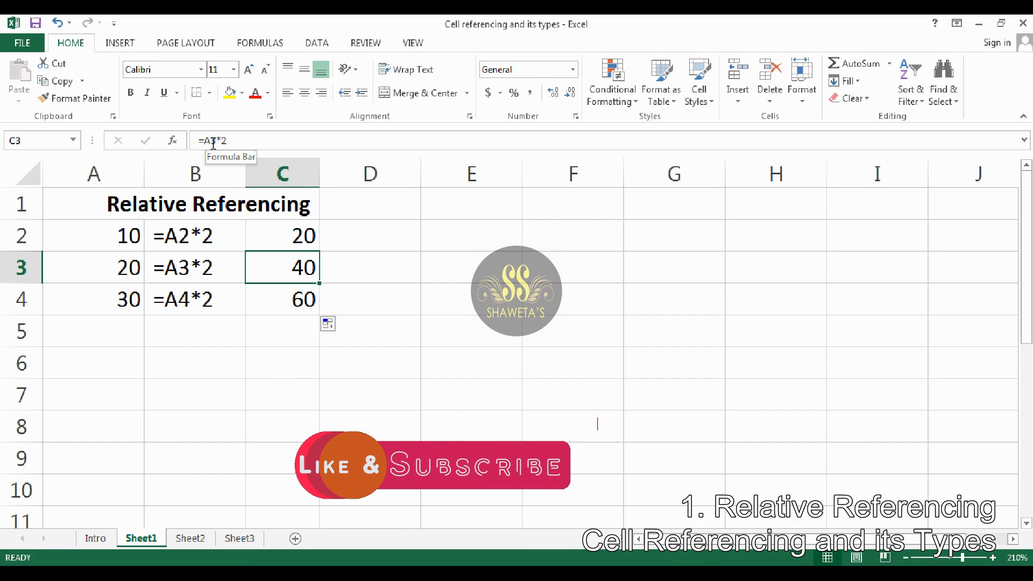
pyautogui.click(282, 299)
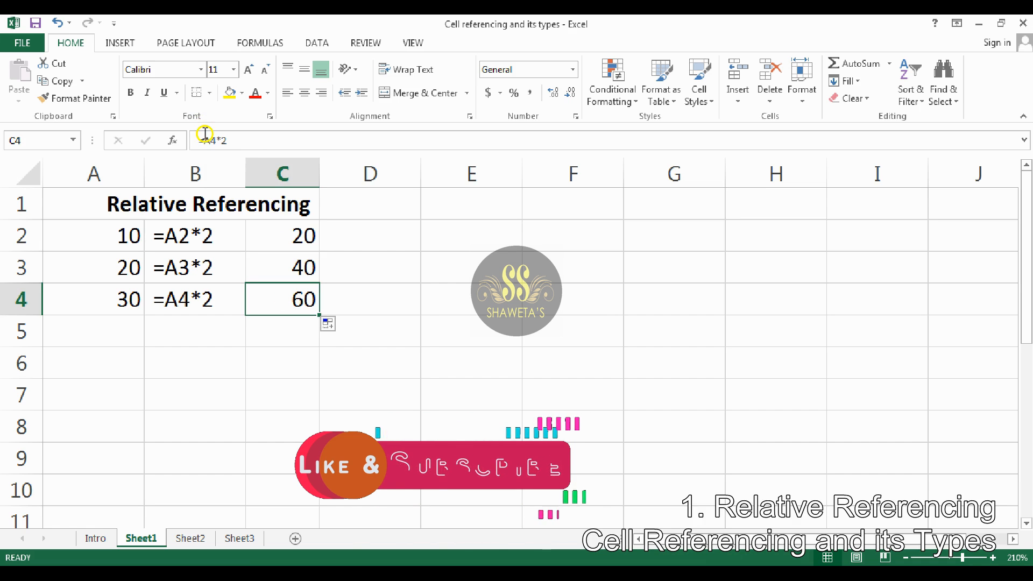
pyautogui.moveTo(211, 139)
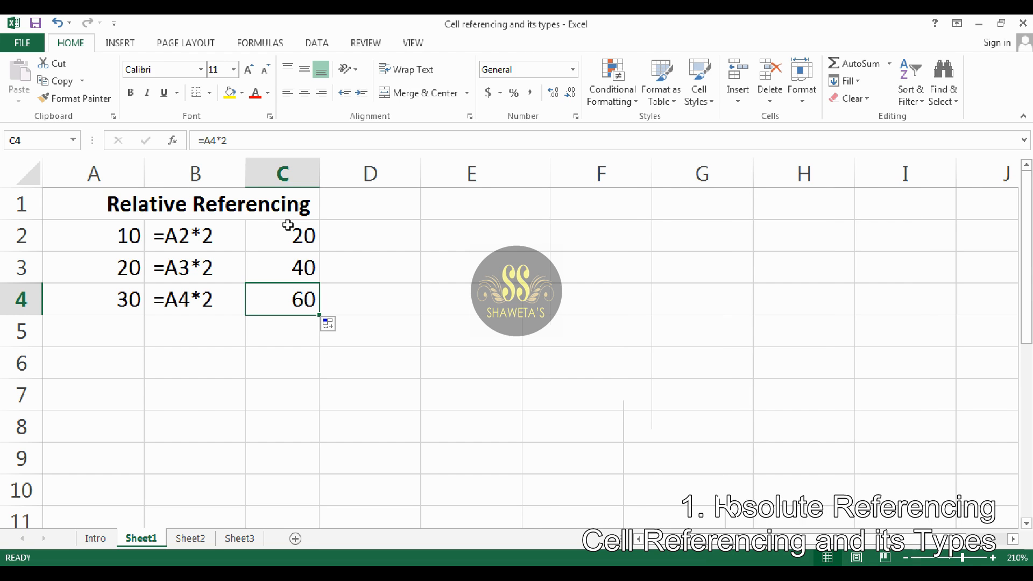
# Move to the Absolute Referencing sheet and copy the =$A$2*2 formula
pyautogui.click(190, 538)
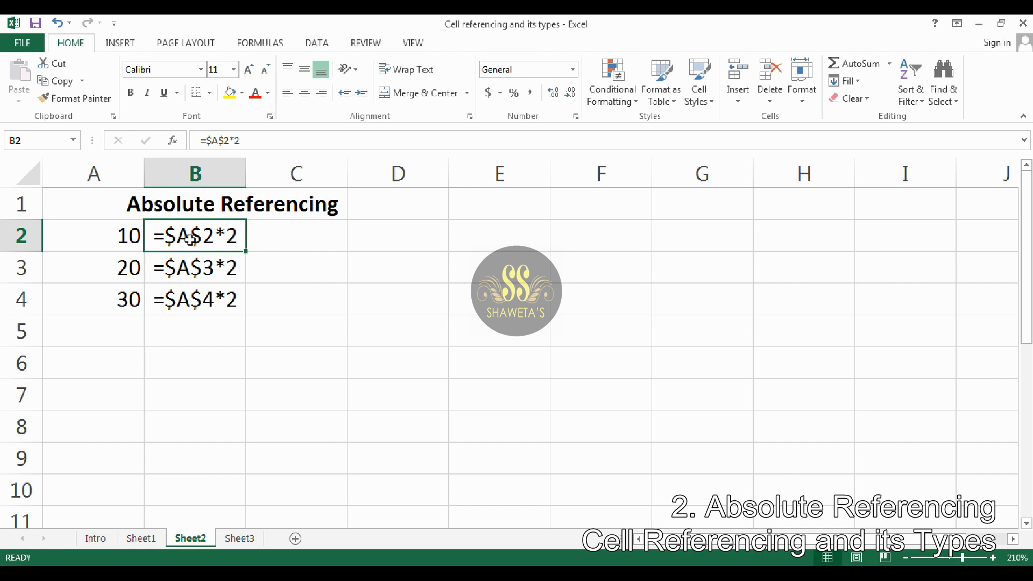
pyautogui.press('ctrl+c')
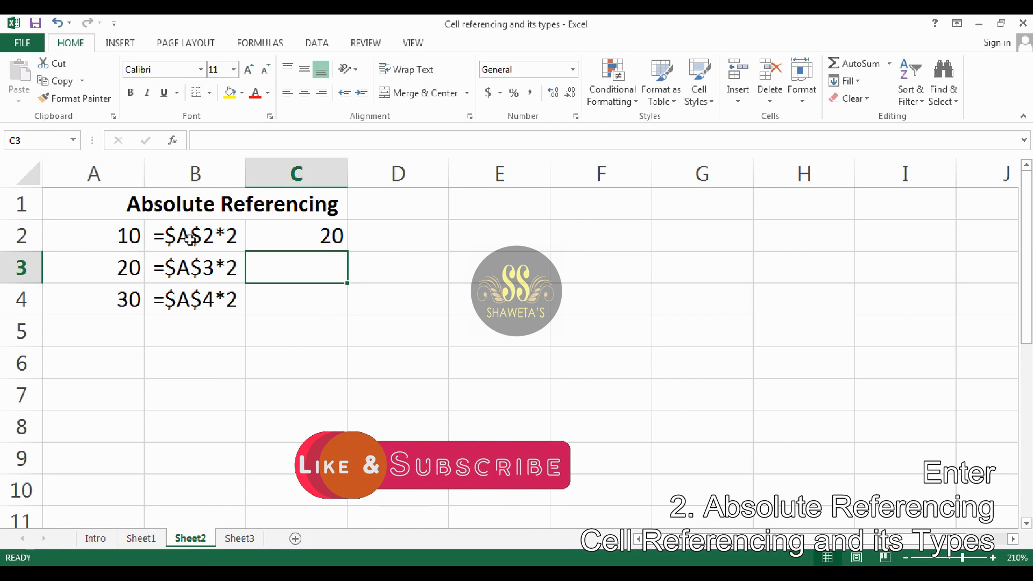
# Fill =$A$2*2 from C2 to C4 and confirm C3 and C4 still reference $A$2
pyautogui.press('Up')
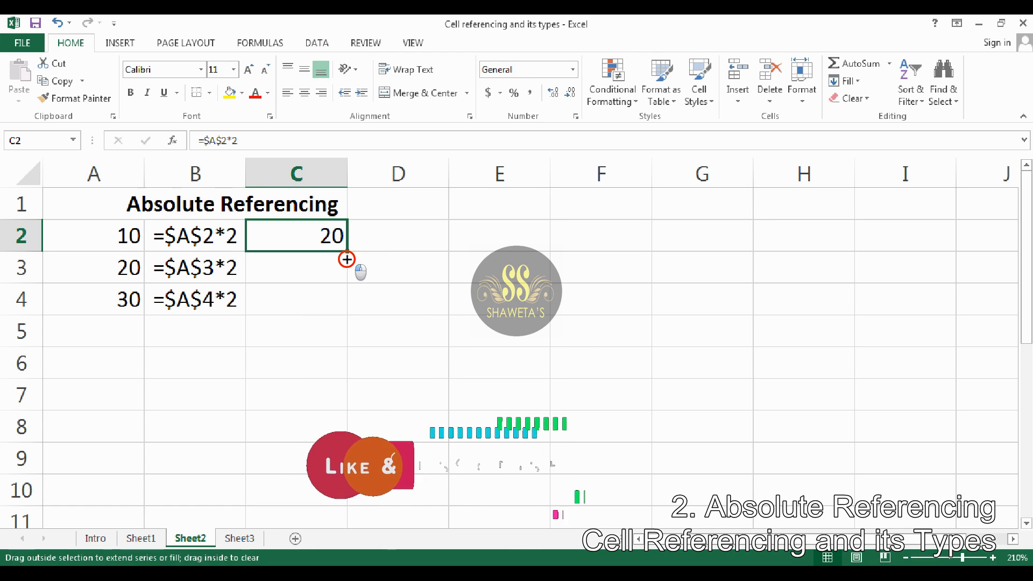
pyautogui.moveTo(347, 259); pyautogui.dragTo(347, 290)
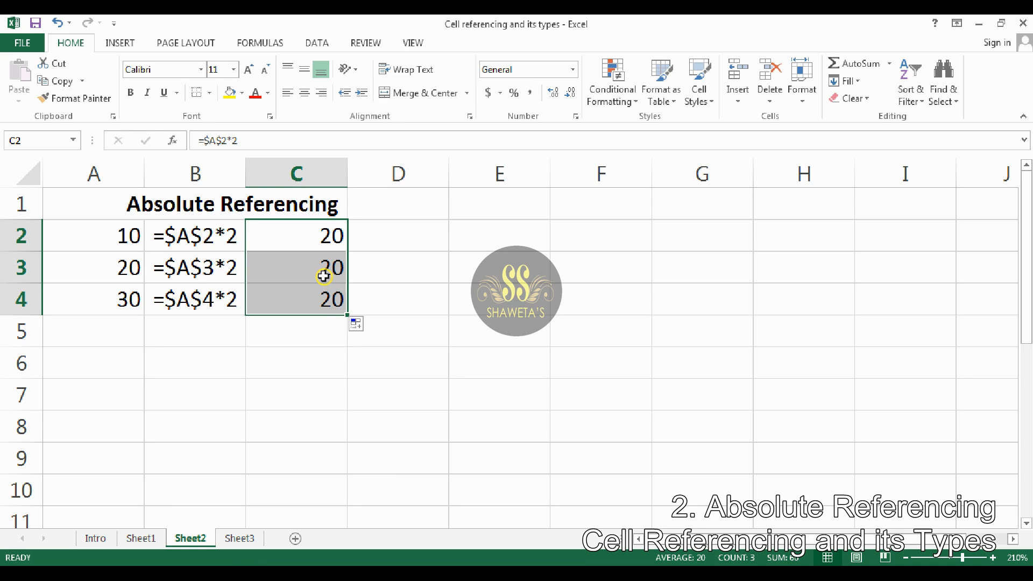
pyautogui.click(295, 267)
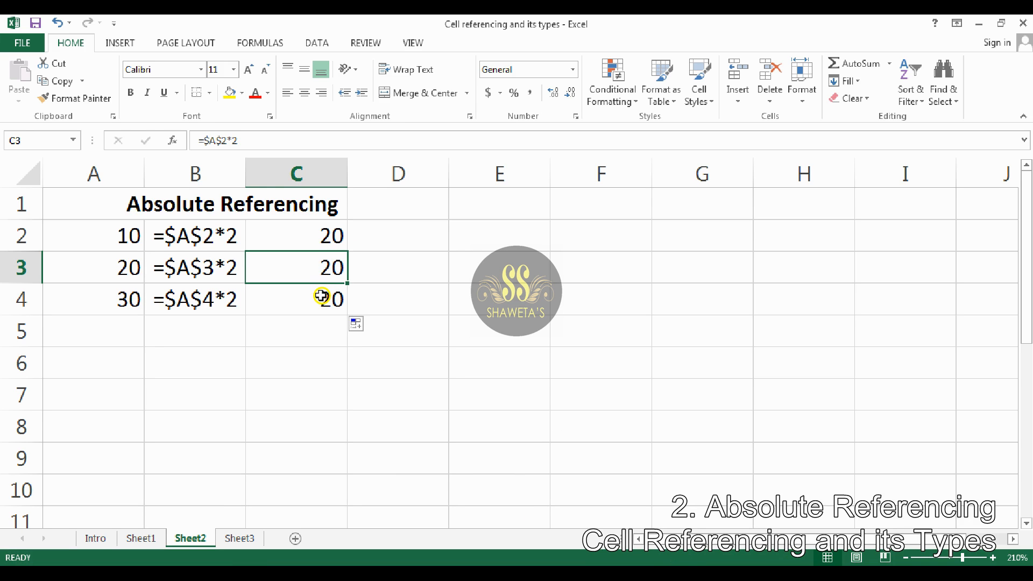
pyautogui.click(321, 299)
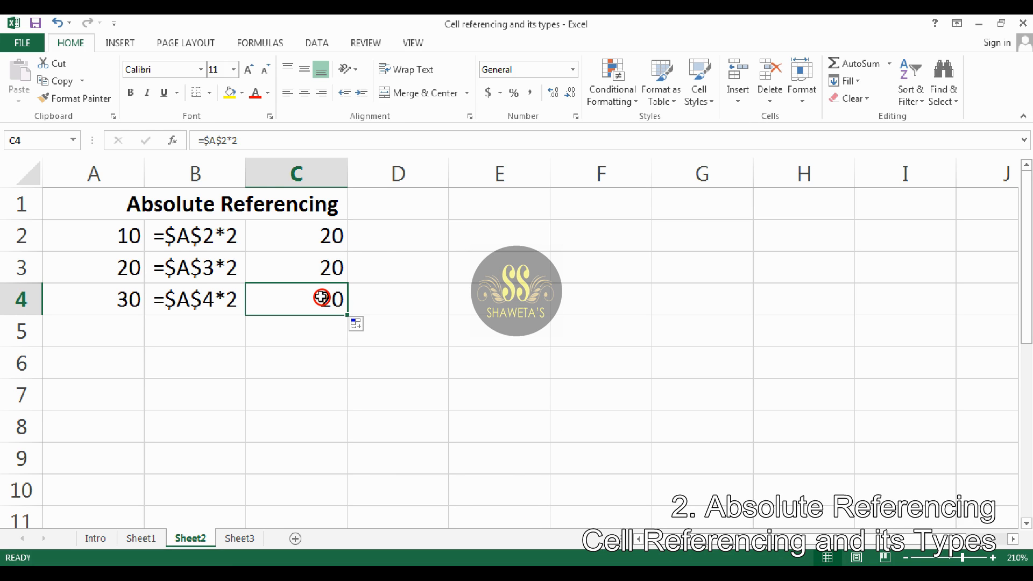
pyautogui.moveTo(213, 142)
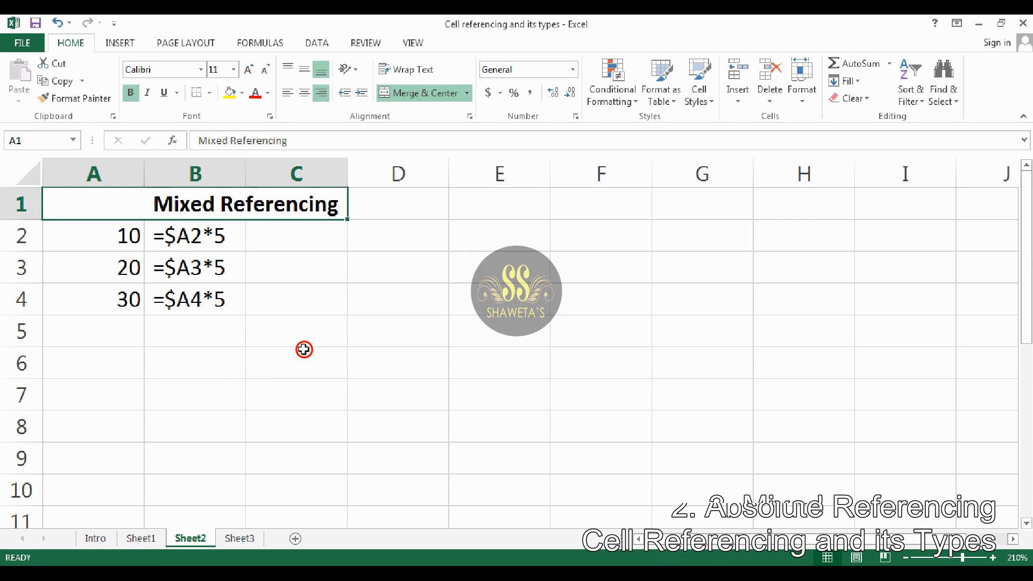
# Open the Mixed Referencing sheet and select the =$A2*5 formula text in B2
pyautogui.click(239, 538)
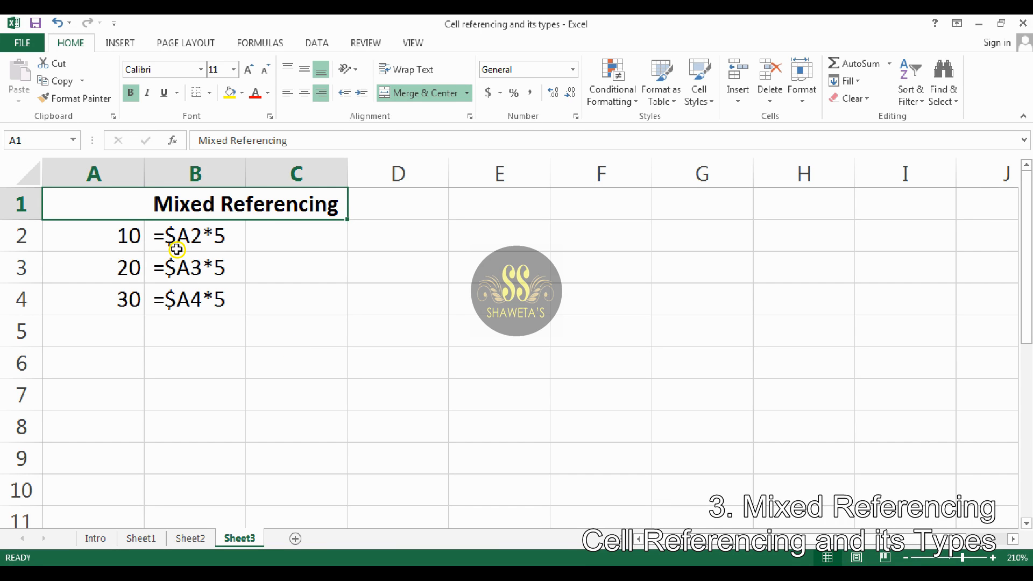
pyautogui.moveTo(178, 249)
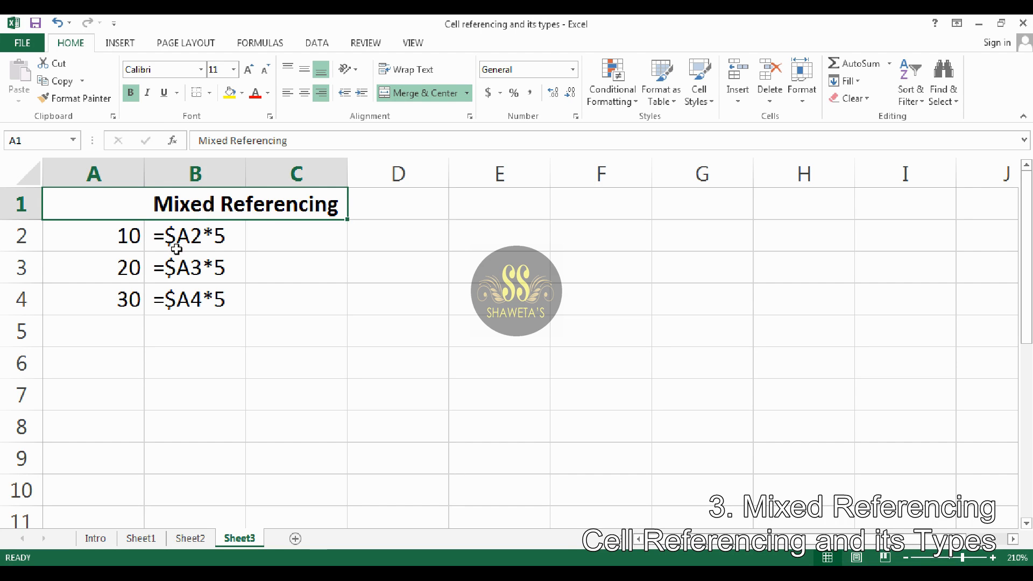
pyautogui.moveTo(185, 246)
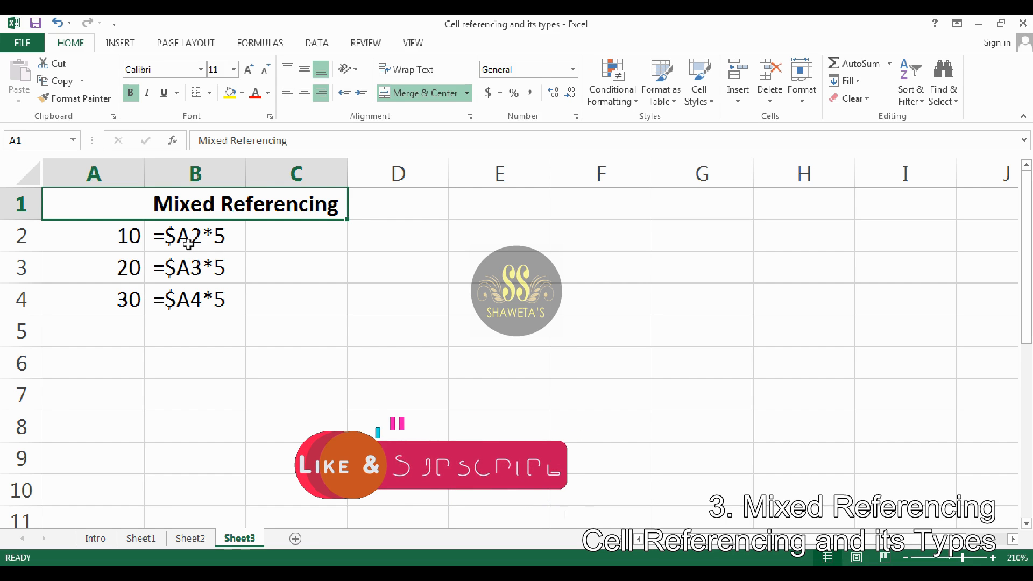
pyautogui.click(191, 236)
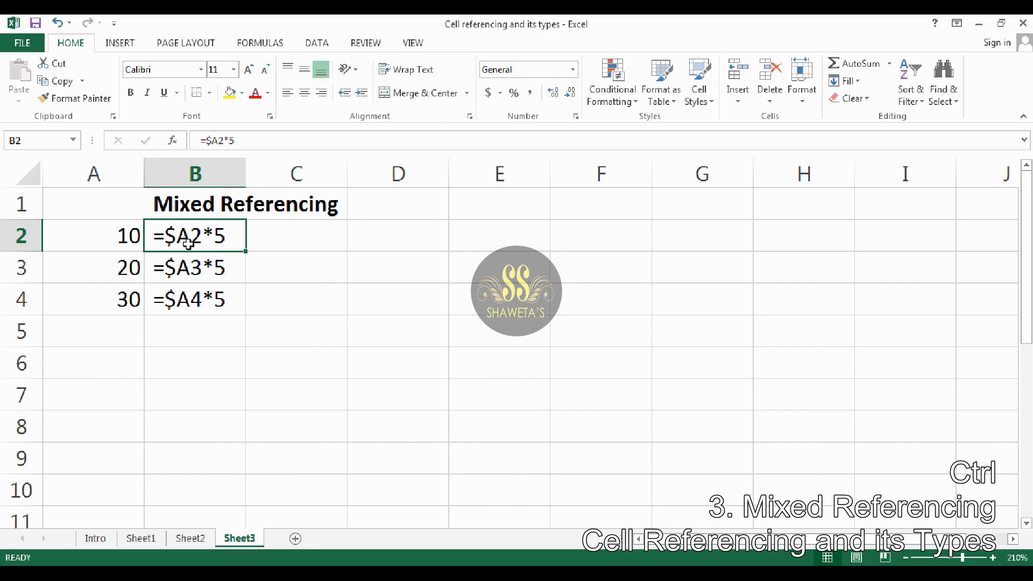
# Copy =$A2*5 from B2 into C2 and fill it down to C4, giving 50, 100, 150
pyautogui.press('ctrl+c')
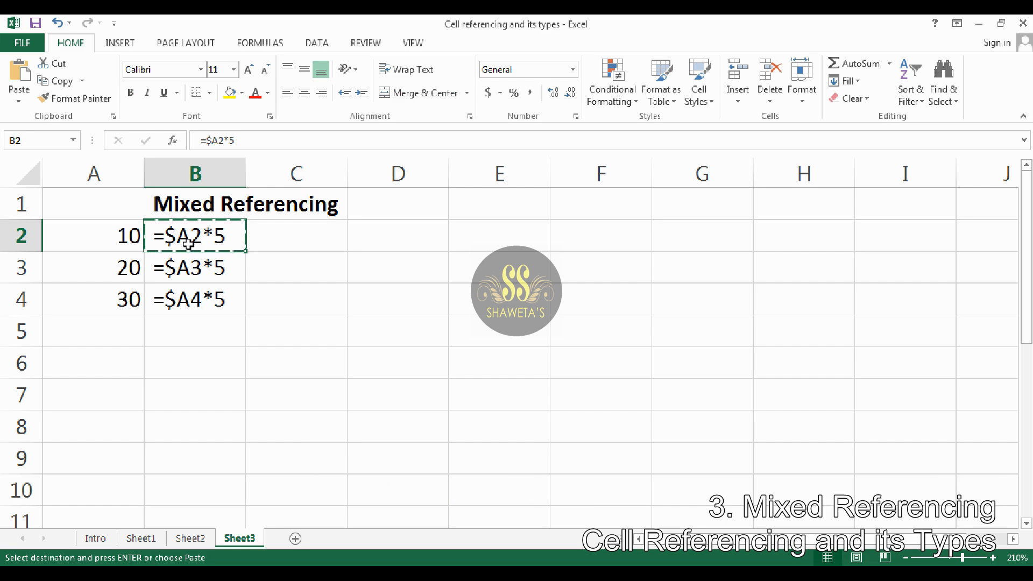
pyautogui.click(296, 235)
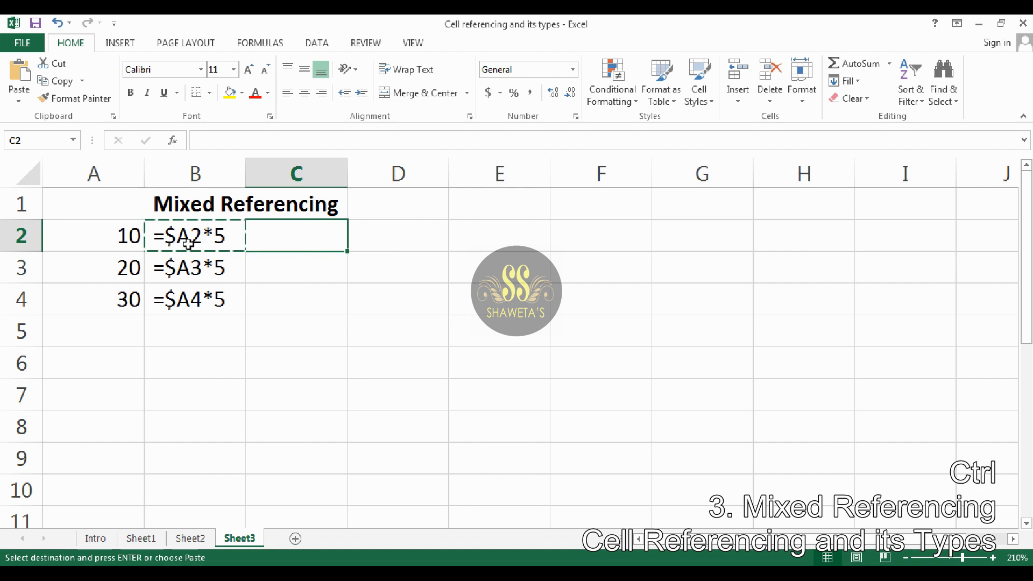
pyautogui.press('ctrl+v')
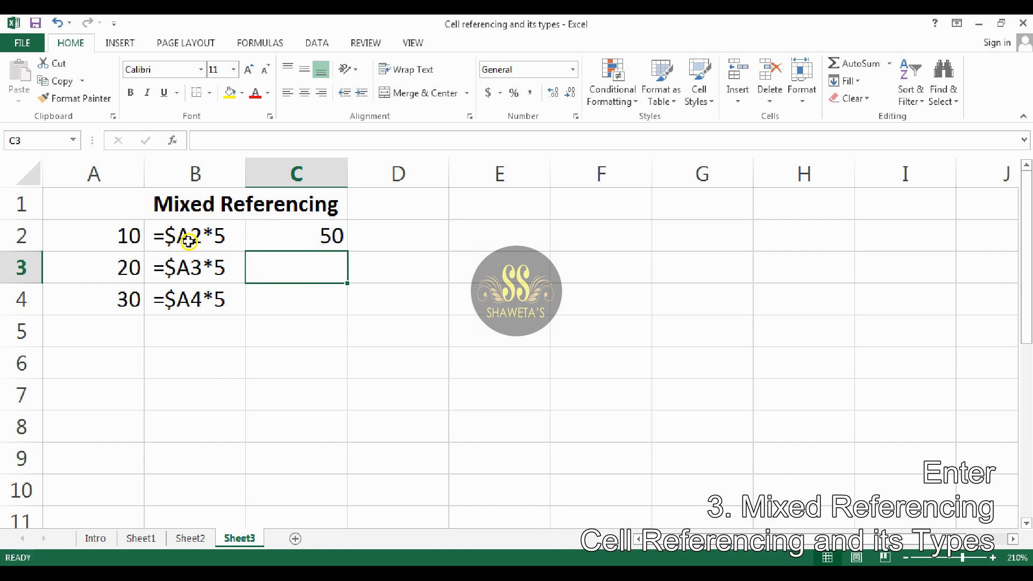
pyautogui.click(295, 235)
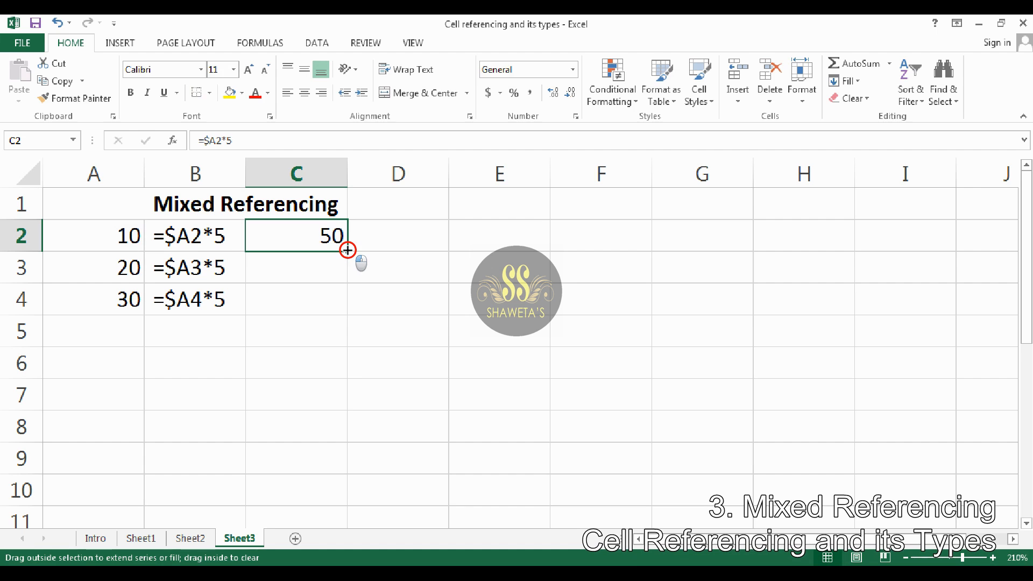
pyautogui.moveTo(347, 267)
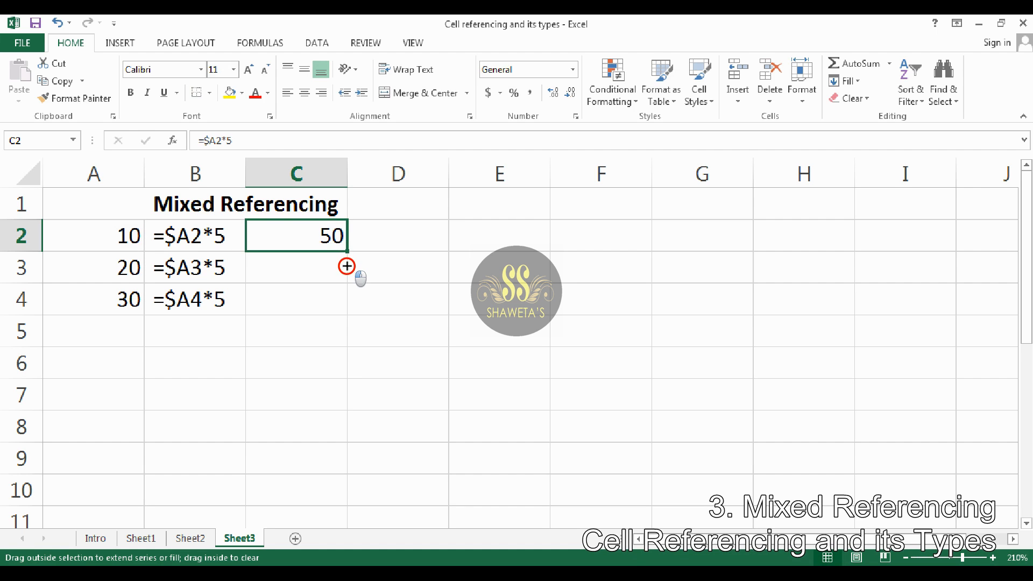
pyautogui.moveTo(347, 266); pyautogui.dragTo(323, 299)
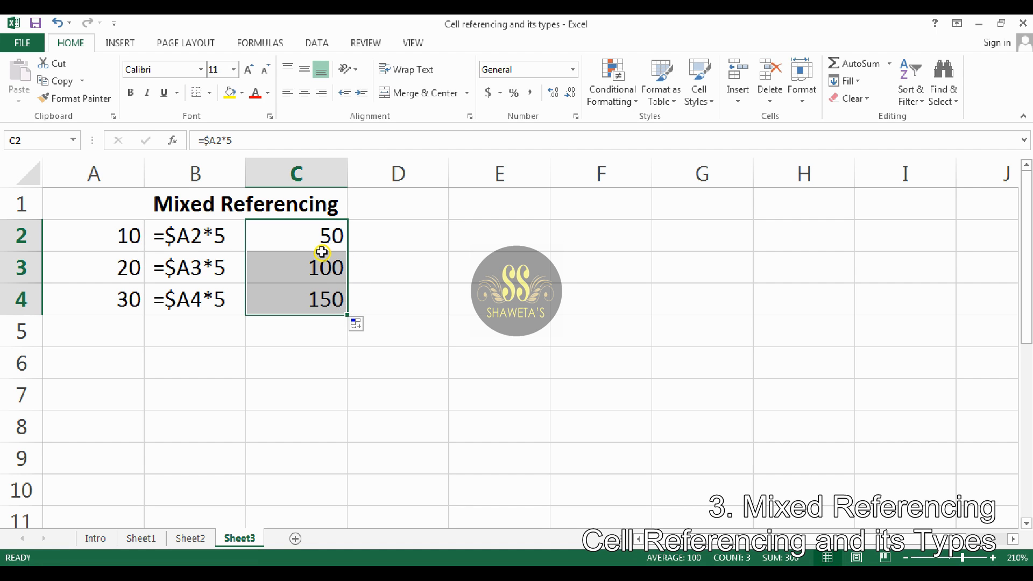
pyautogui.click(295, 267)
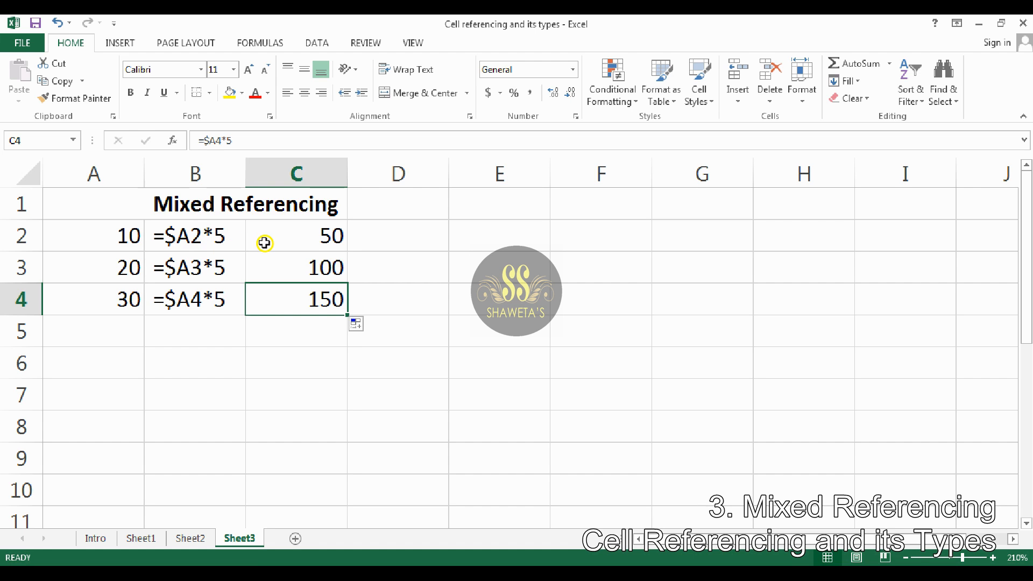
pyautogui.moveTo(282, 267)
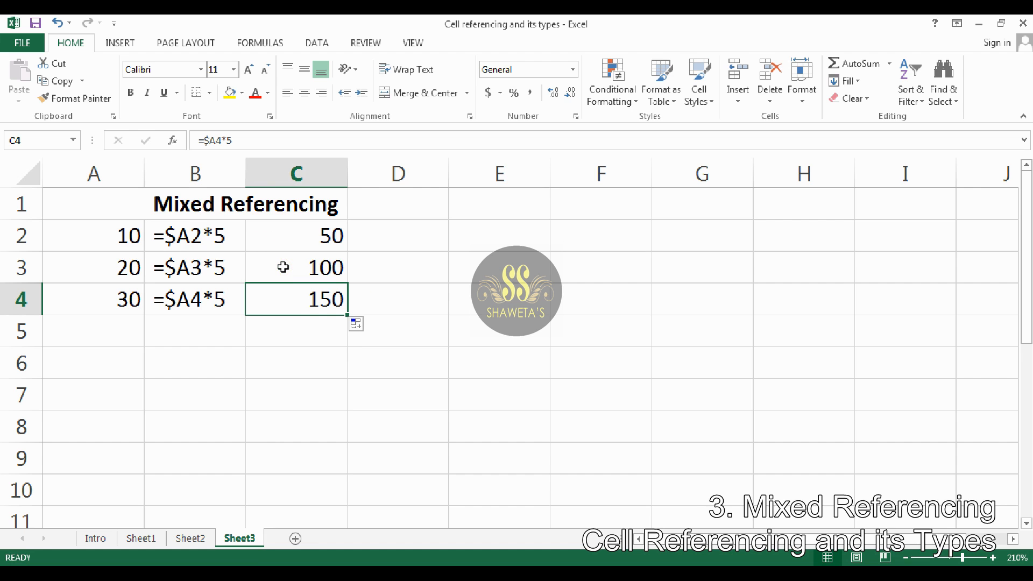
pyautogui.click(296, 268)
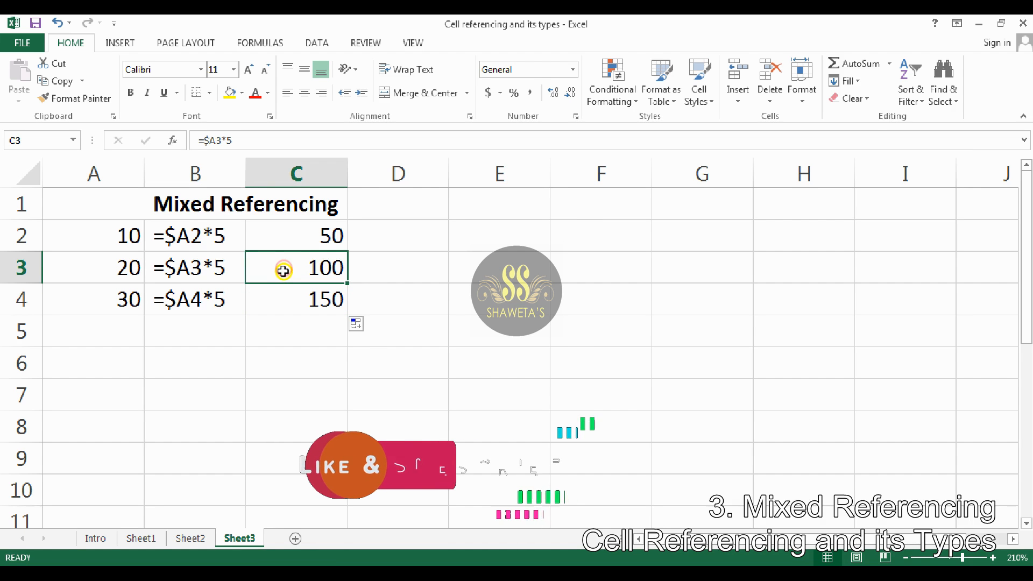
pyautogui.click(296, 299)
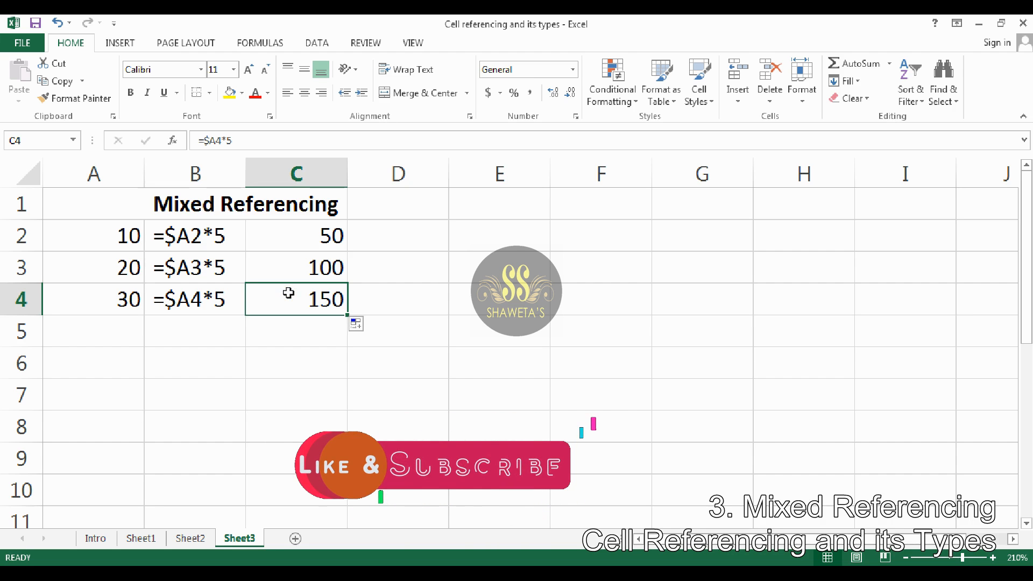
pyautogui.press('Up')
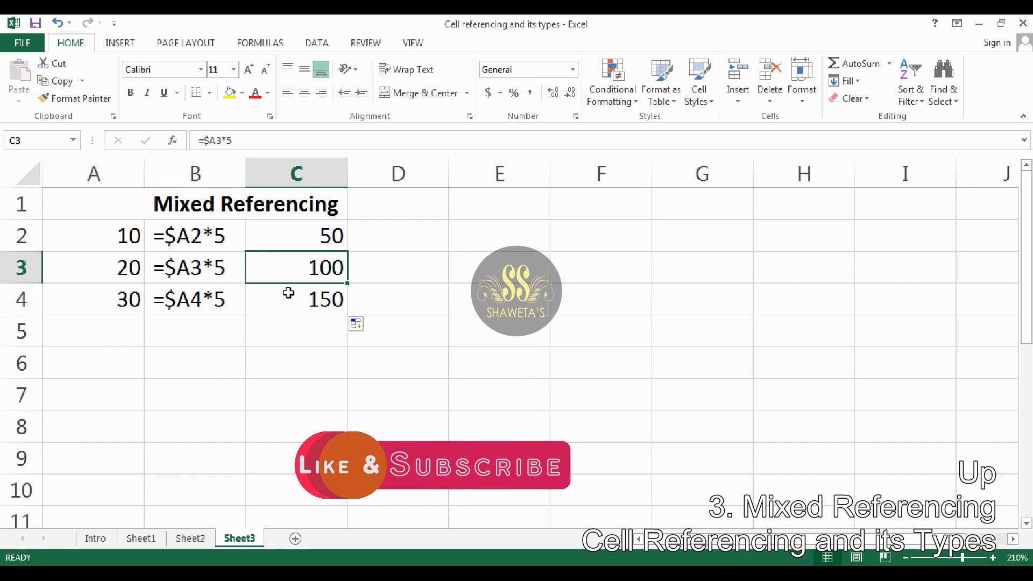